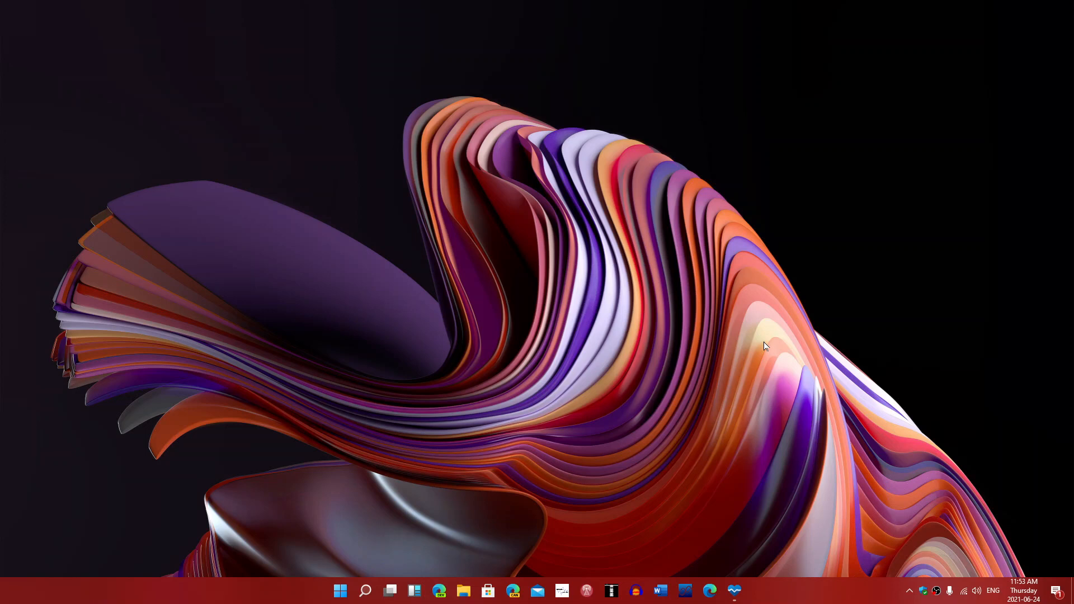
pyautogui.moveTo(755, 366)
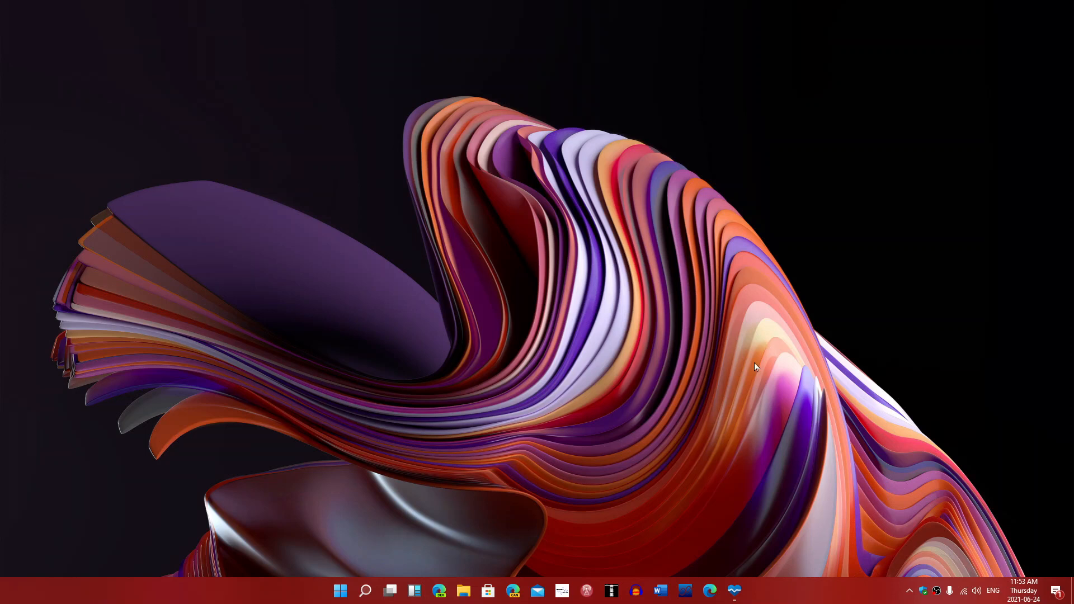
pyautogui.moveTo(526, 526)
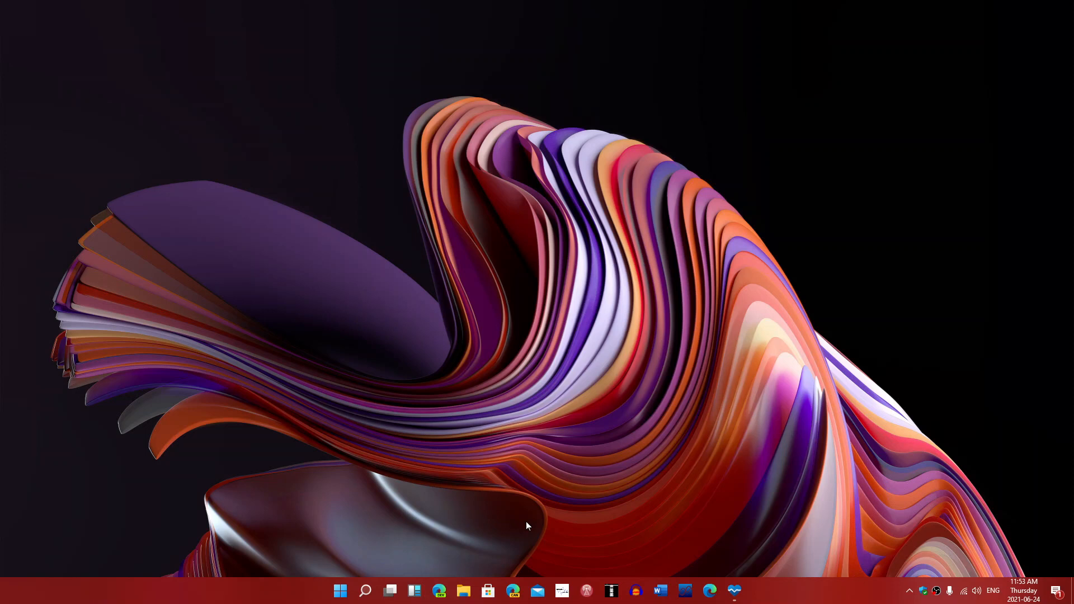
pyautogui.moveTo(503, 565)
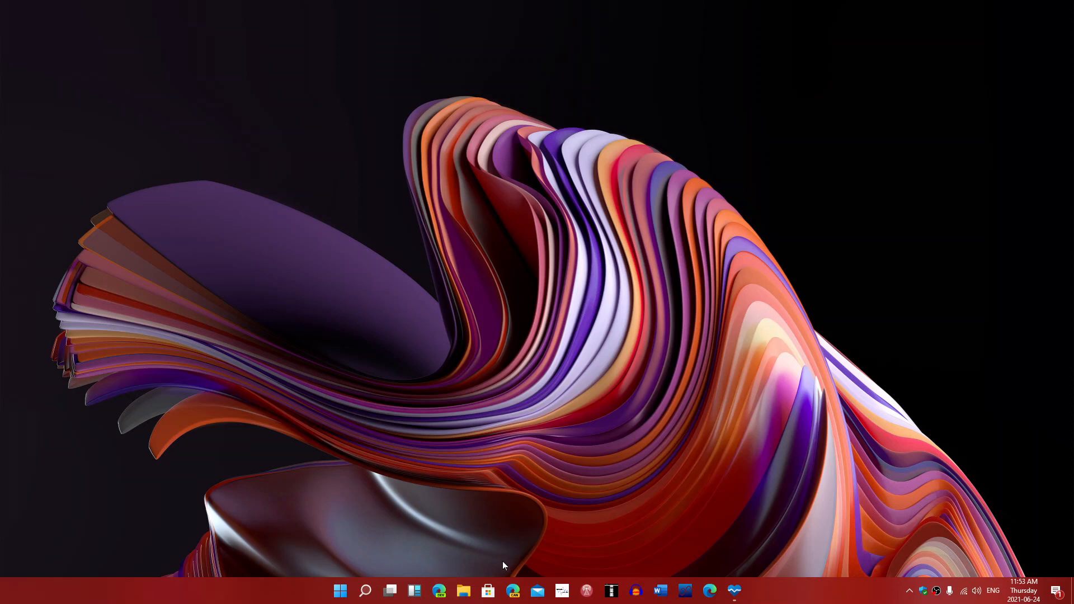
pyautogui.moveTo(536, 463)
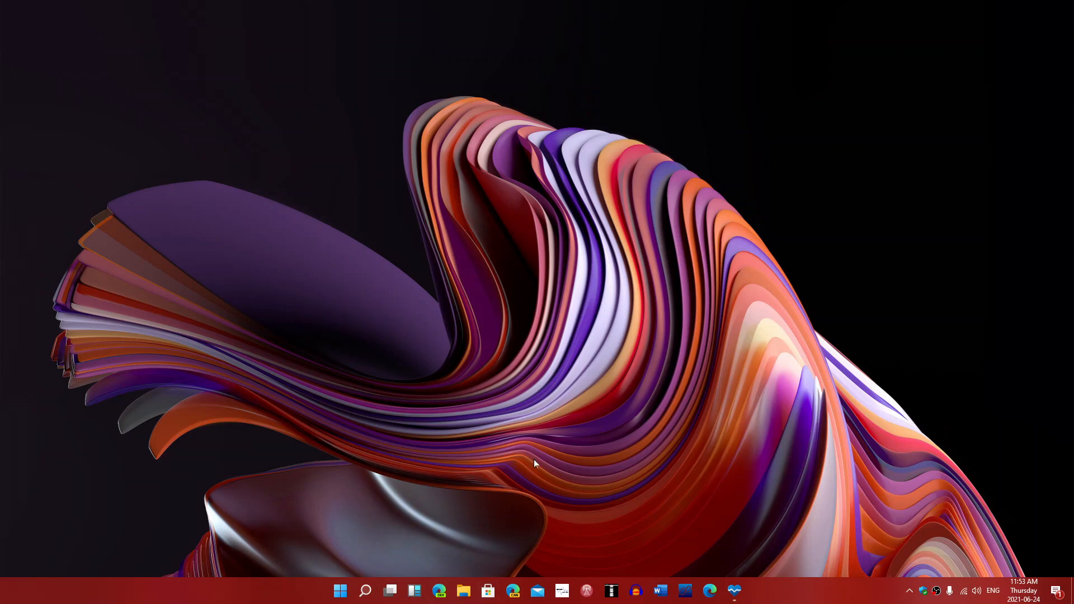
# Show the widgets panel, then the Start launcher with its right-click quick list of system tools.
pyautogui.click(487, 591)
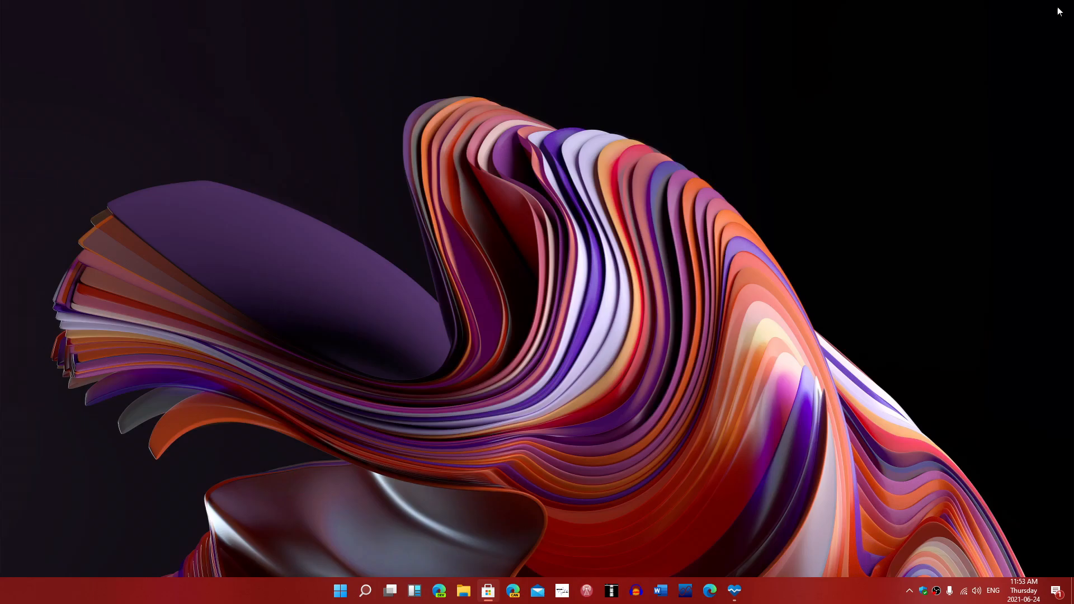
pyautogui.moveTo(542, 392)
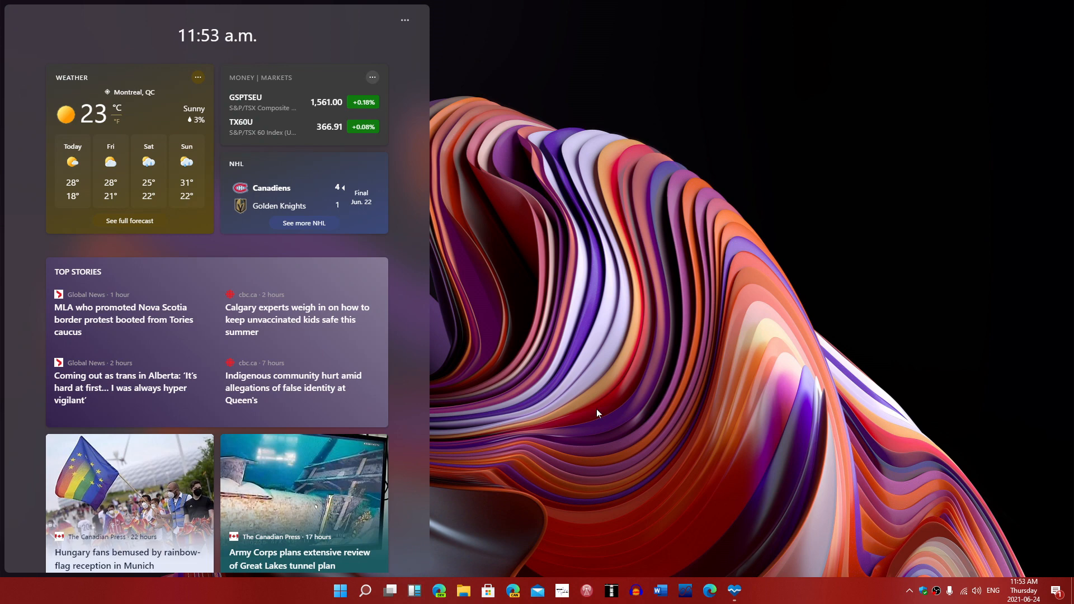
pyautogui.moveTo(585, 407)
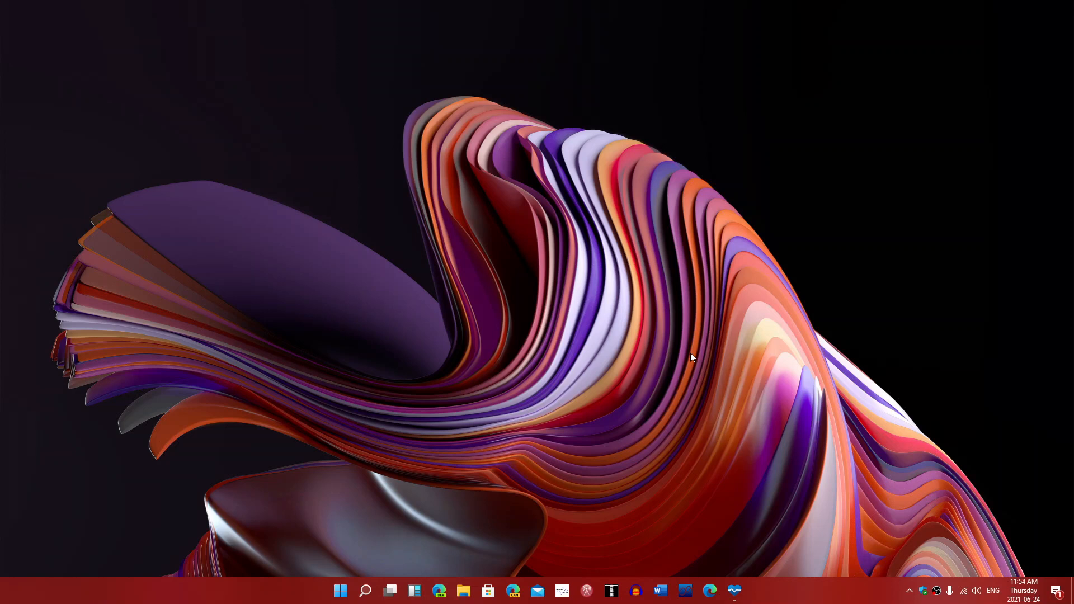
pyautogui.moveTo(386, 574)
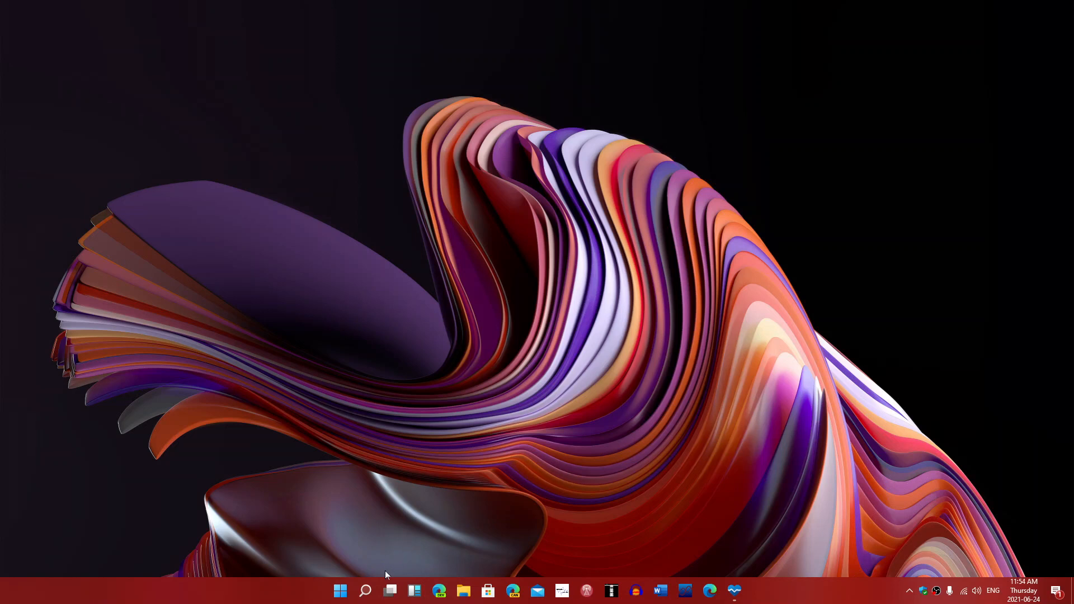
pyautogui.click(340, 591)
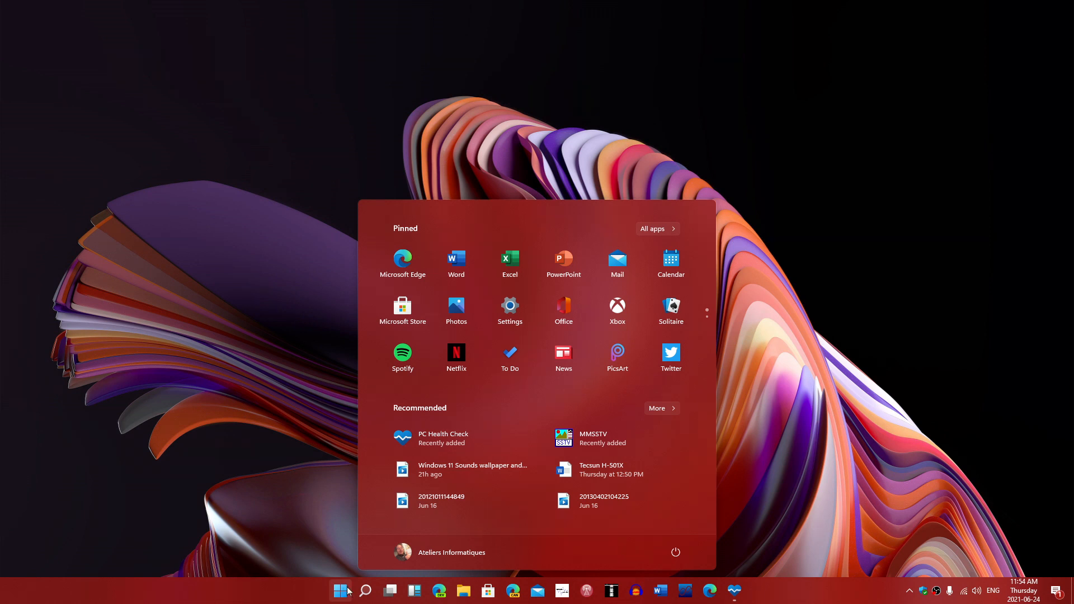
pyautogui.rightClick(340, 590)
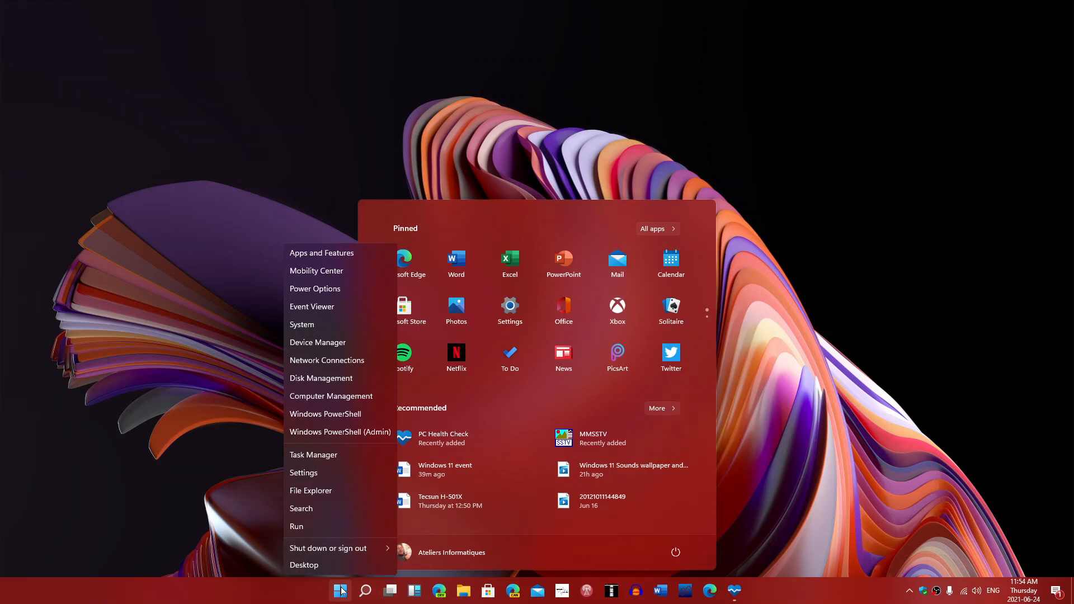
pyautogui.moveTo(385, 498)
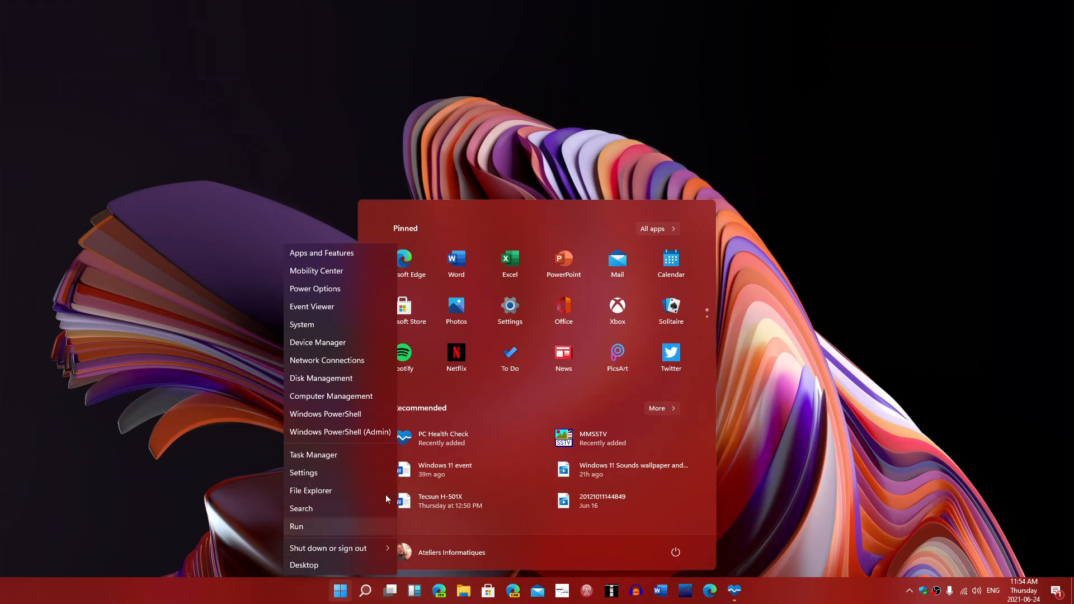
pyautogui.moveTo(465, 469)
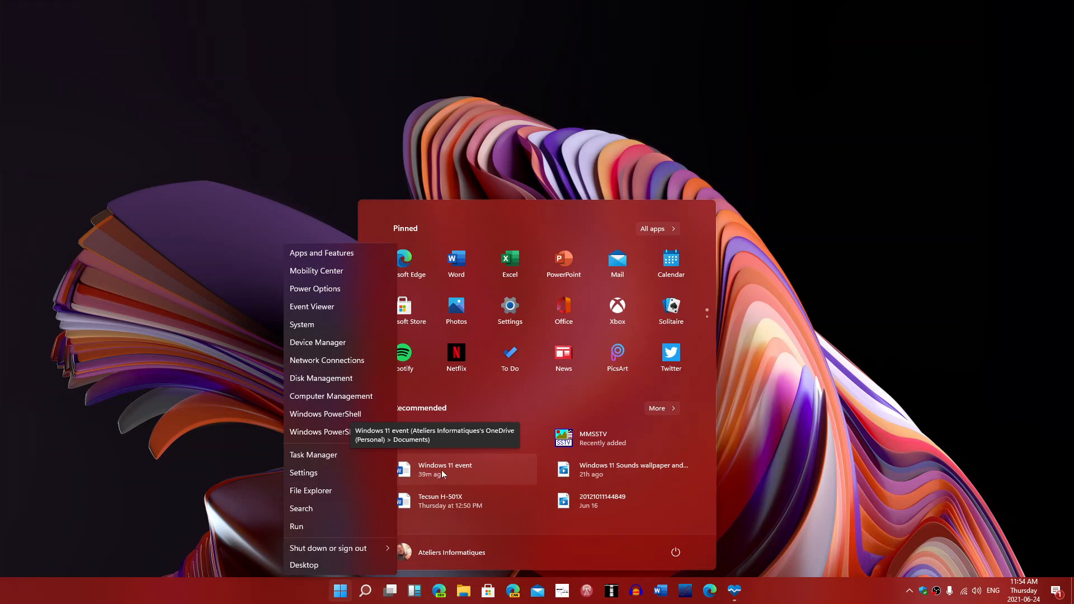
pyautogui.moveTo(457, 474)
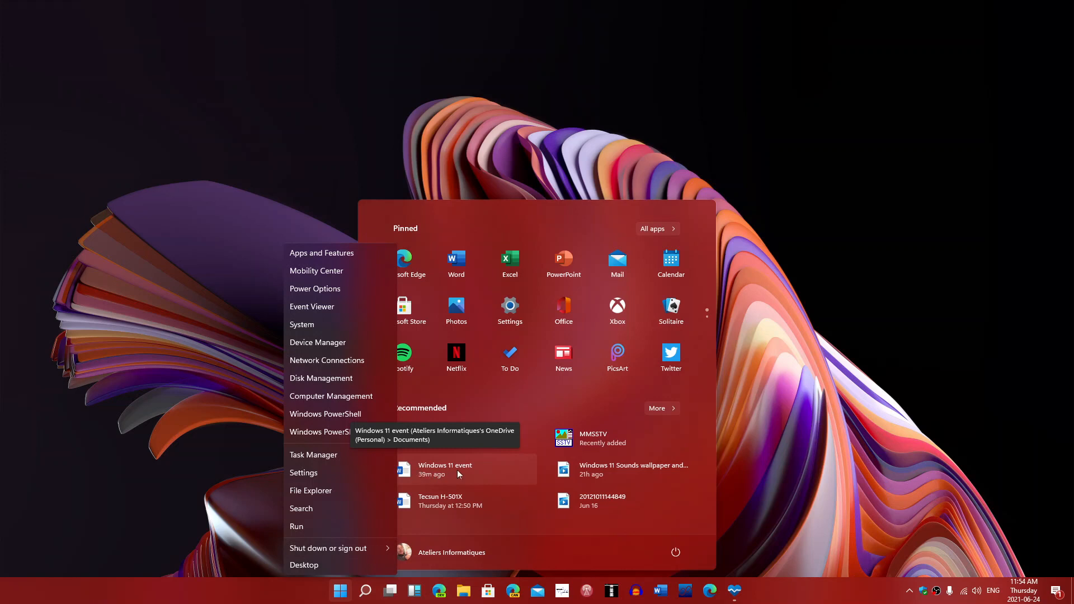
pyautogui.moveTo(210, 471)
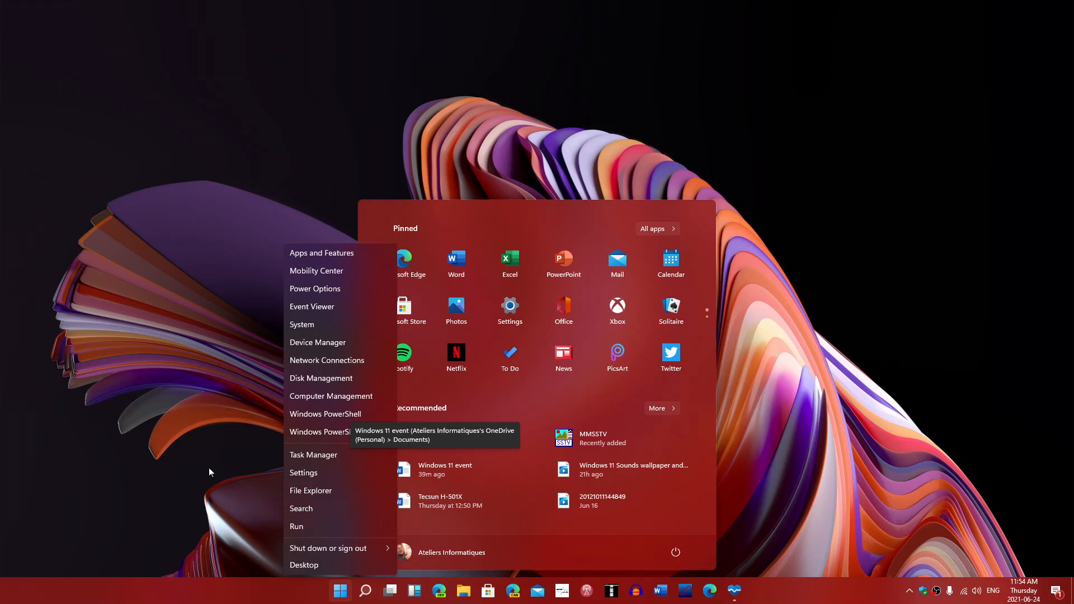
pyautogui.moveTo(460, 470)
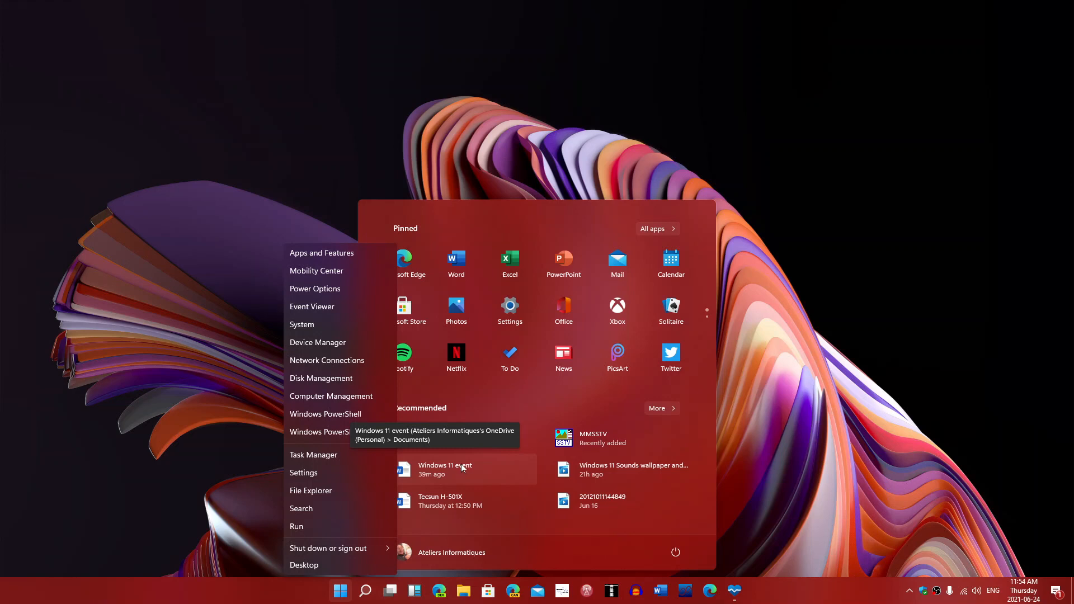
pyautogui.moveTo(534, 405)
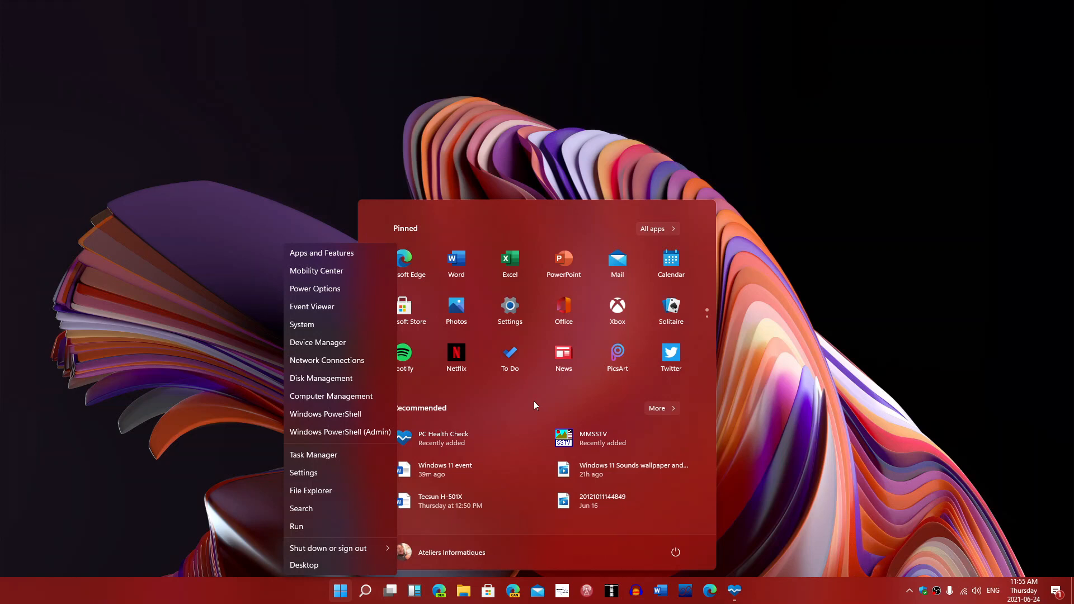
pyautogui.moveTo(494, 489)
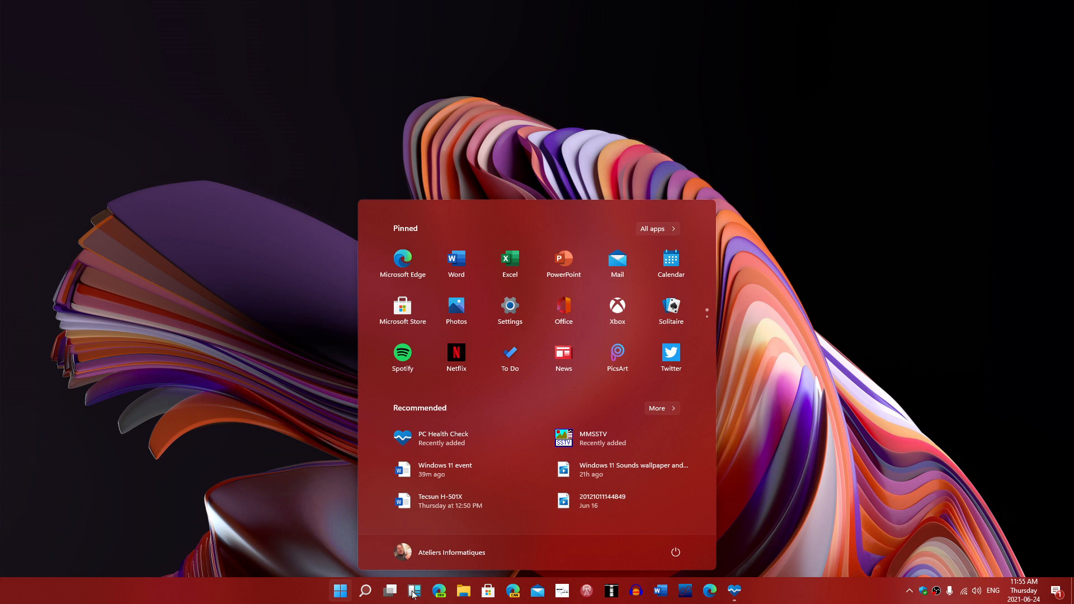
# Dismiss the Start launcher and system-tools list, returning to the plain desktop.
pyautogui.click(413, 591)
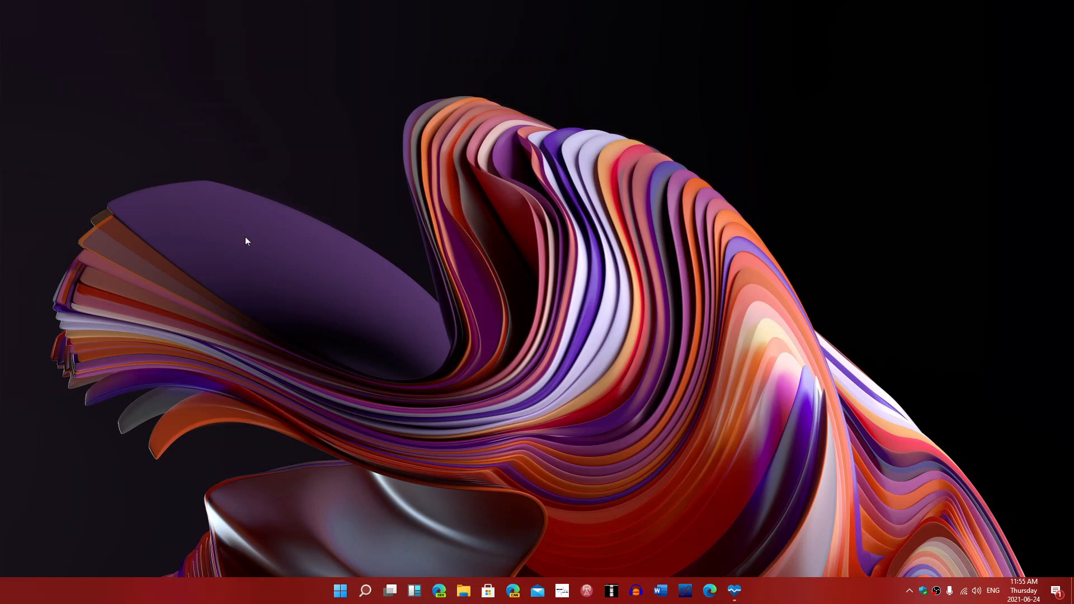
pyautogui.moveTo(267, 264)
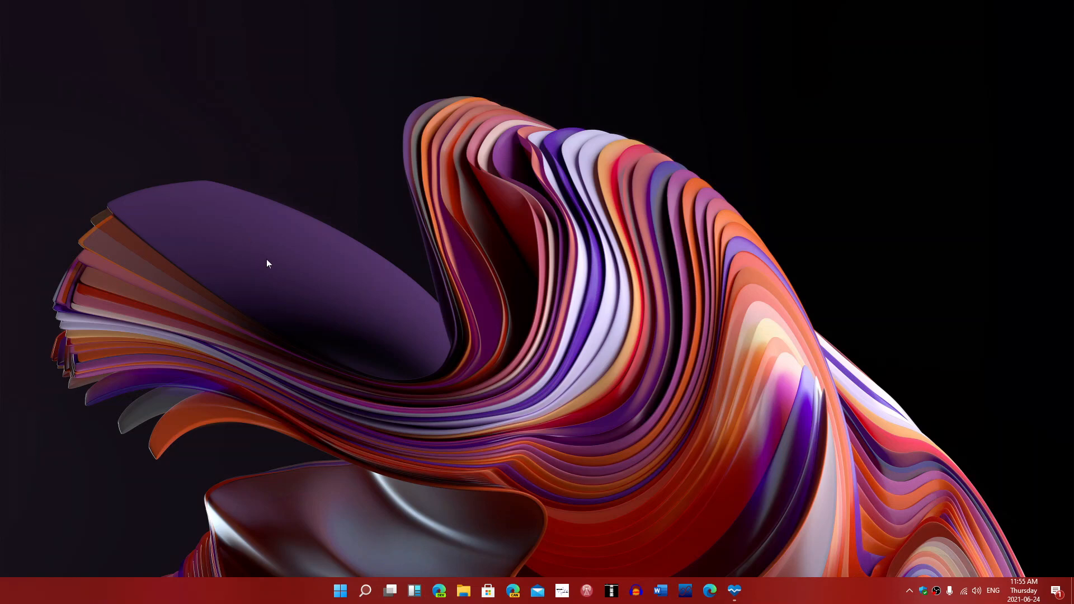
pyautogui.moveTo(745, 297)
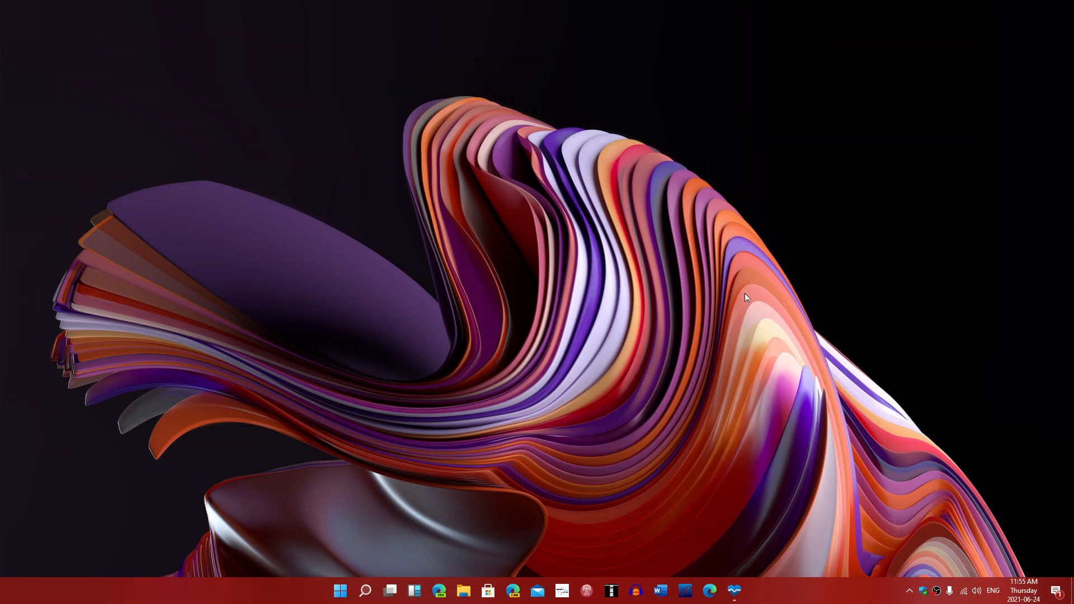
pyautogui.moveTo(785, 511)
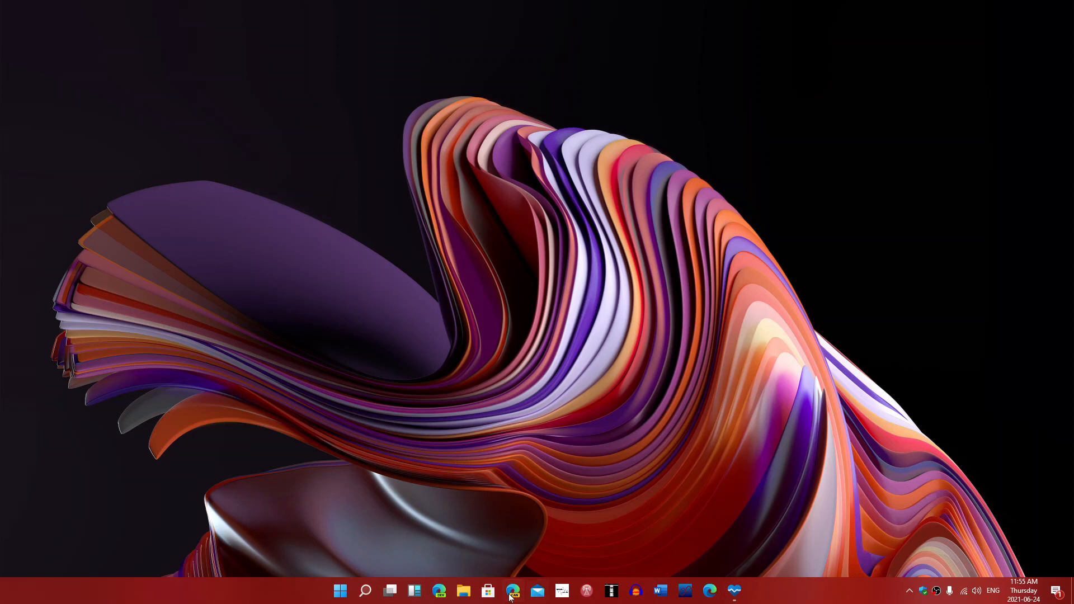
pyautogui.moveTo(732, 496)
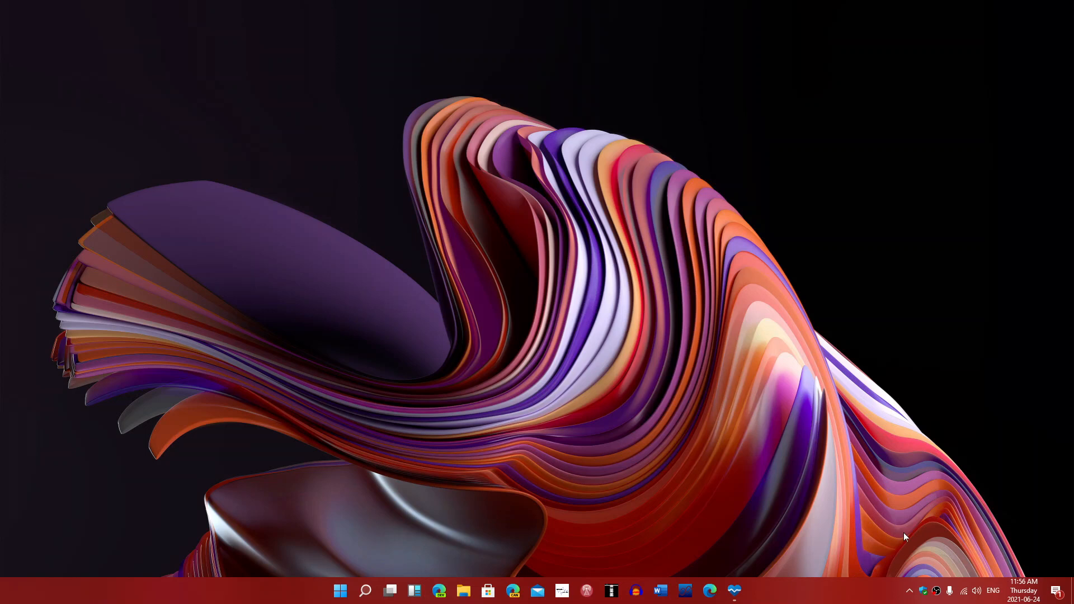
pyautogui.moveTo(550, 526)
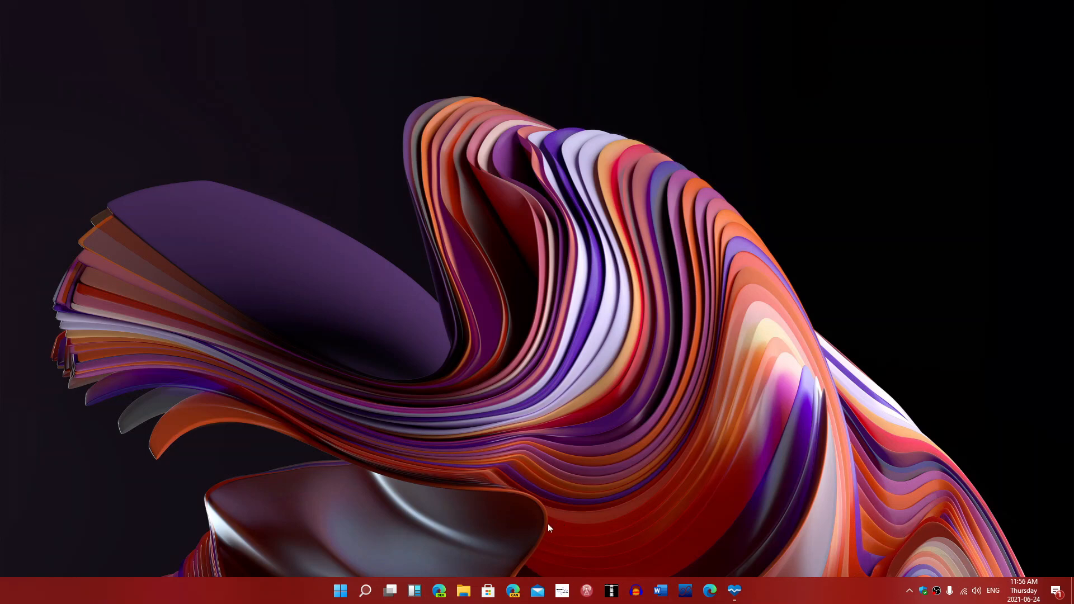
pyautogui.moveTo(462, 575)
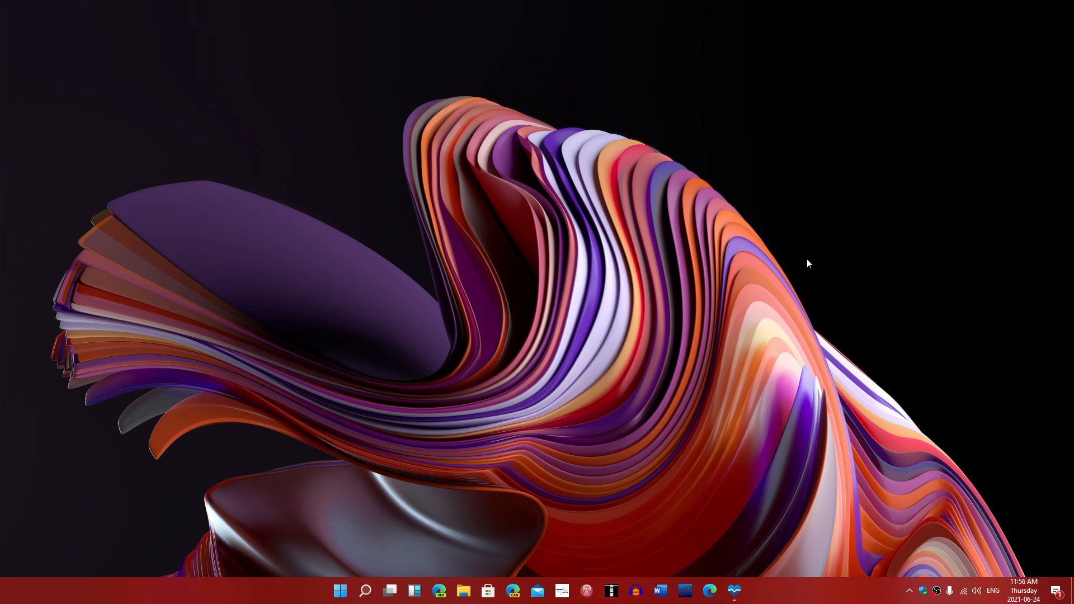
pyautogui.moveTo(690, 365)
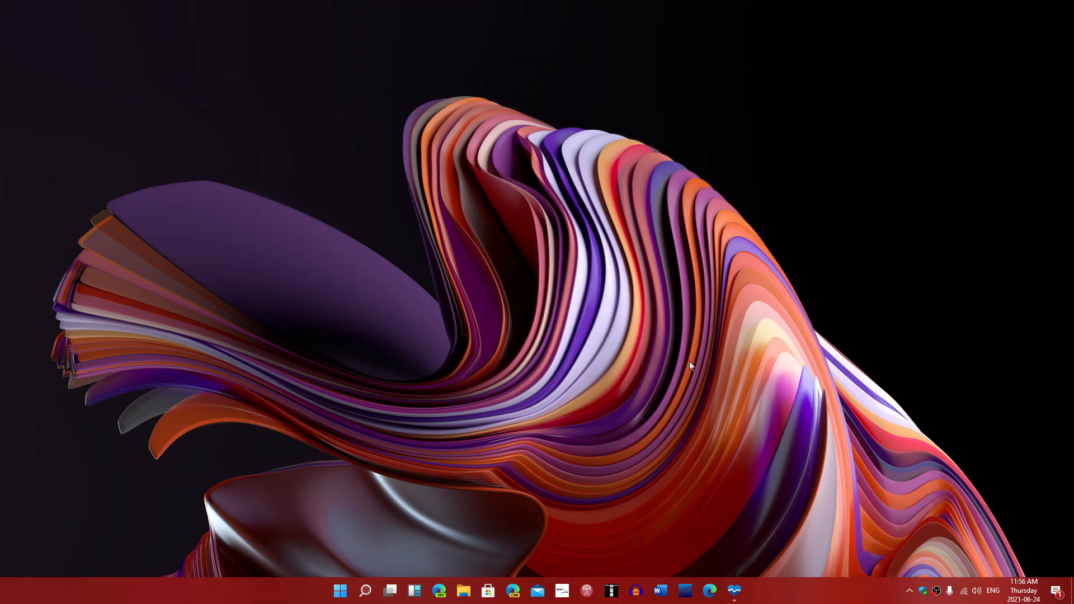
pyautogui.moveTo(438, 590)
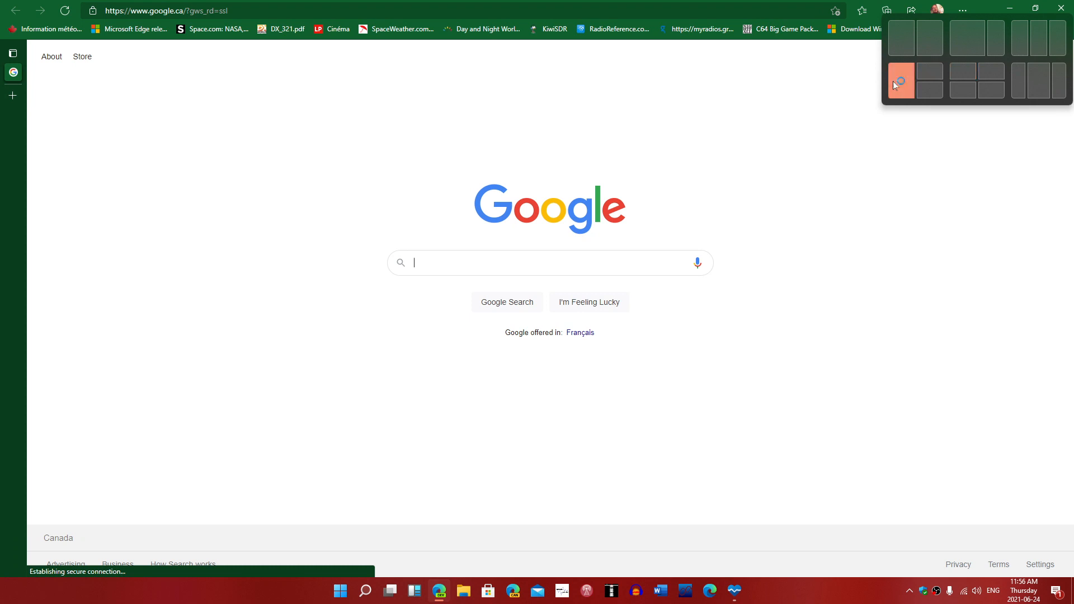
# Snap the Google window to the left half and a second Edge window to the upper-right quarter.
pyautogui.click(899, 81)
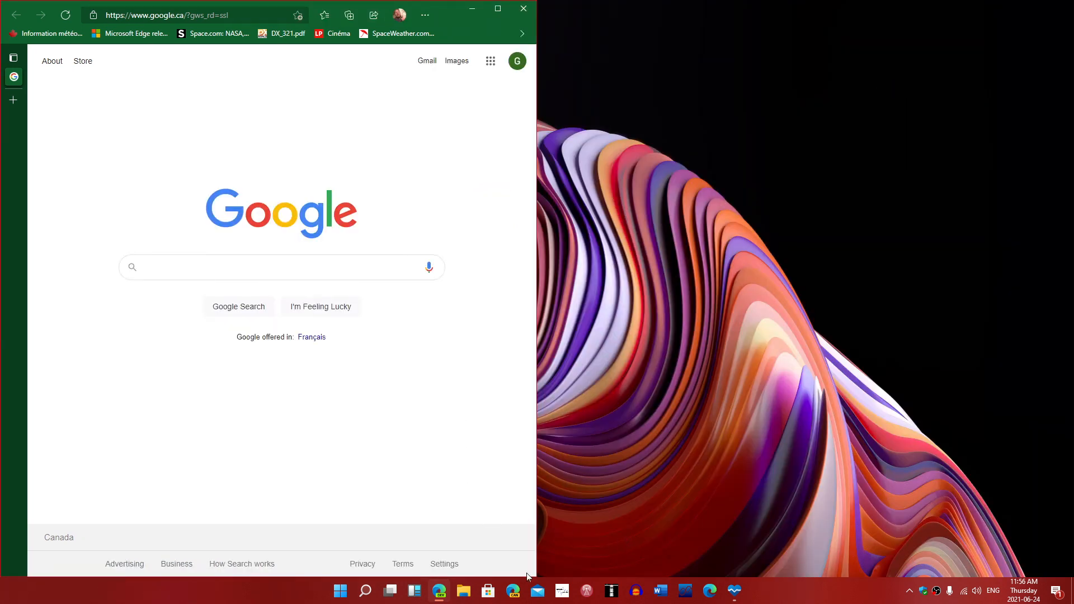
pyautogui.moveTo(512, 591)
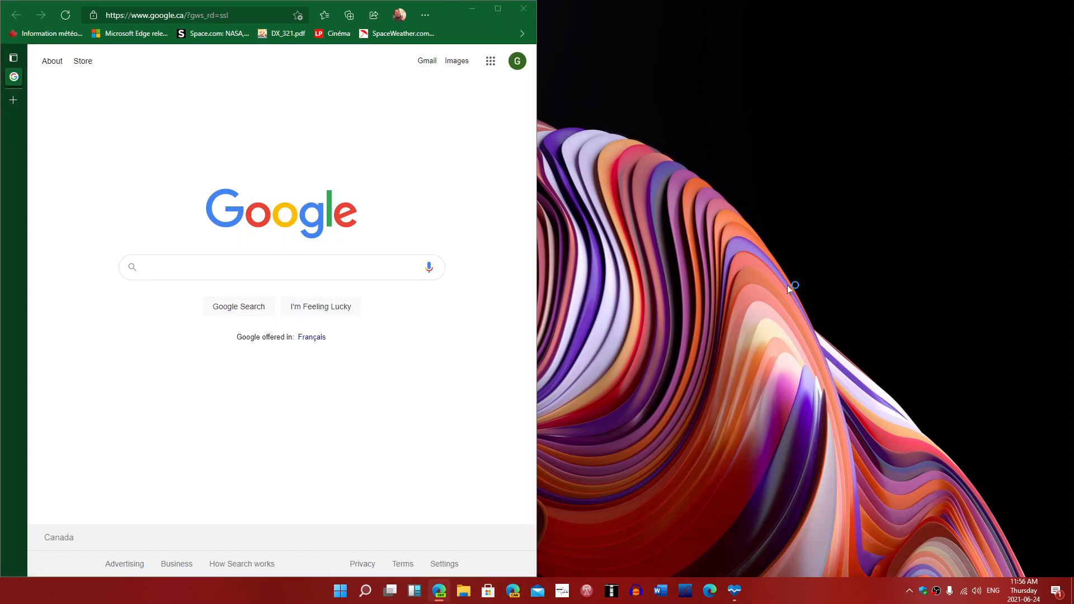
pyautogui.click(497, 8)
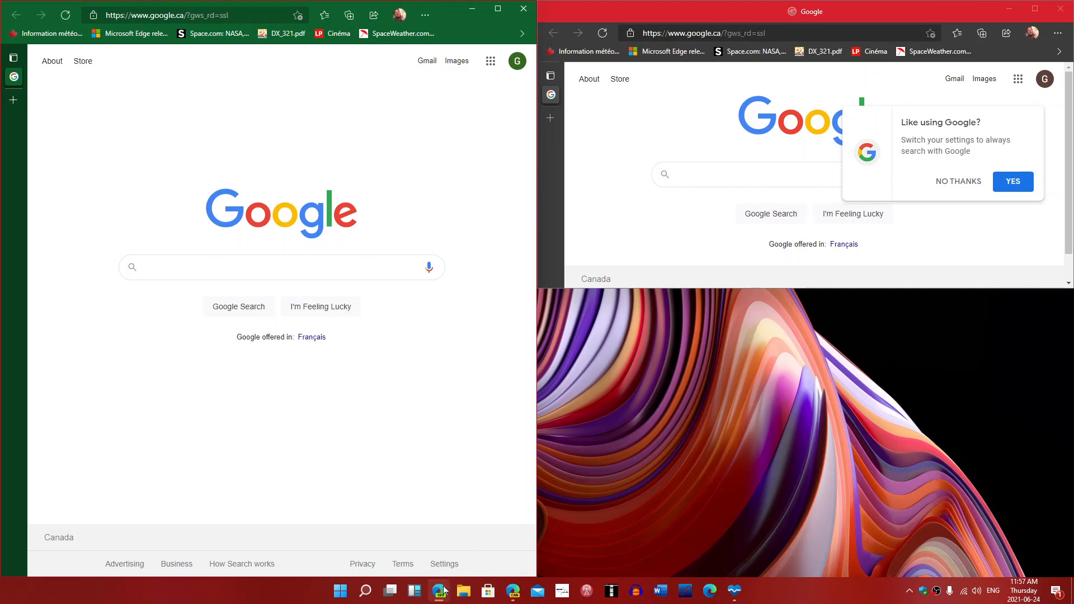
pyautogui.moveTo(441, 590)
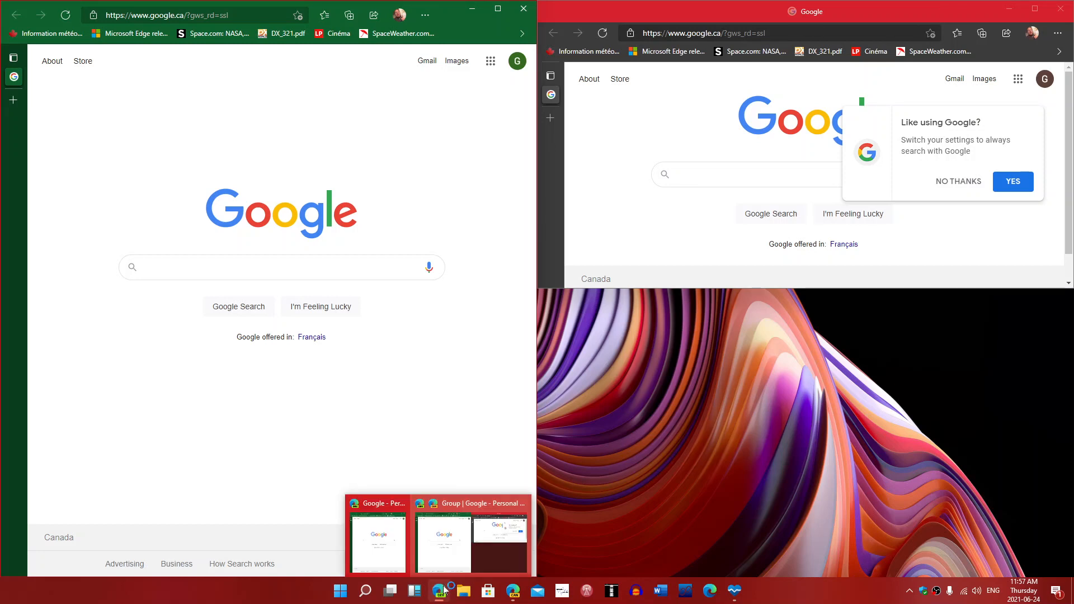
pyautogui.moveTo(484, 511)
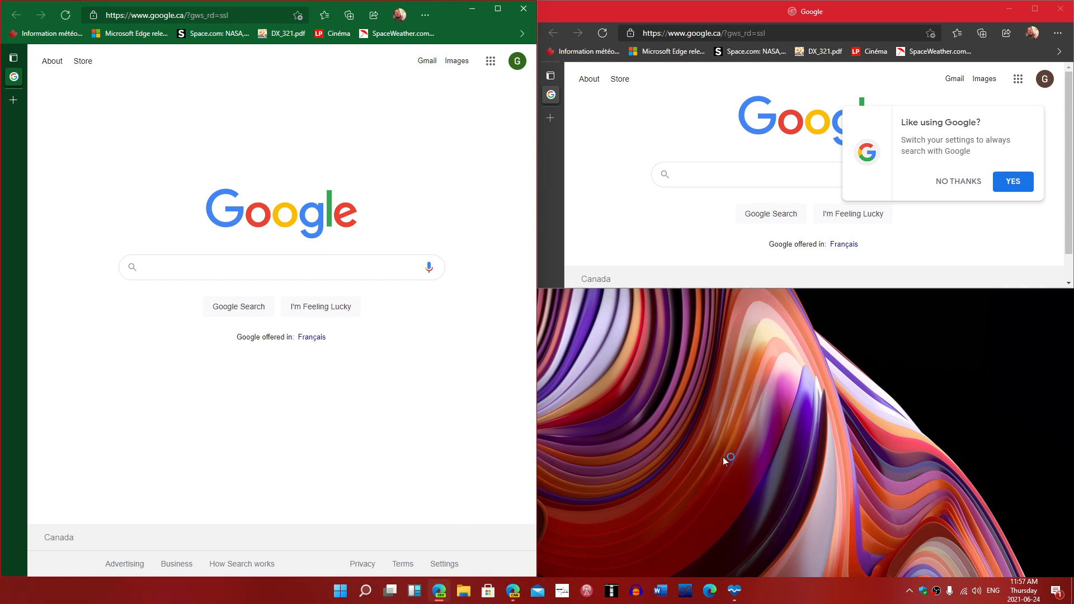
pyautogui.moveTo(957, 182)
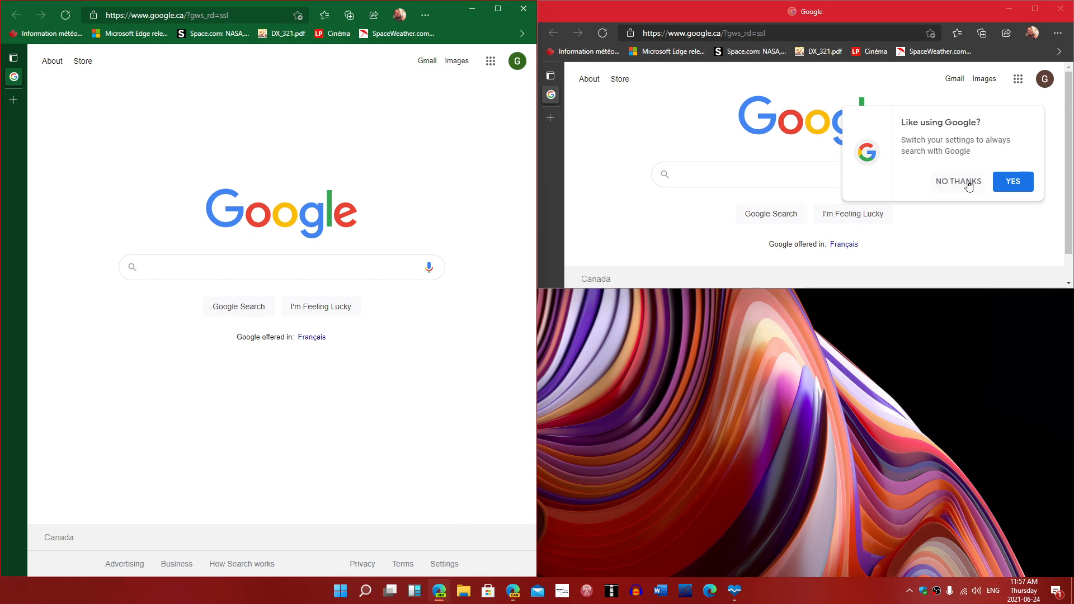
# Decline the Google prompt, close the second window and maximize the remaining Google window.
pyautogui.click(957, 181)
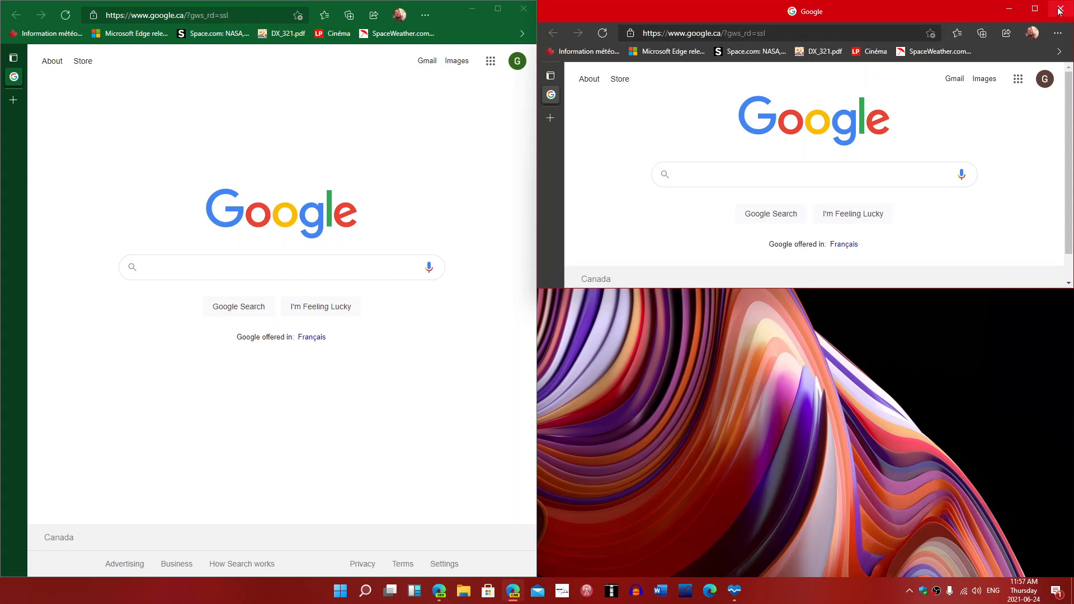
pyautogui.click(1058, 11)
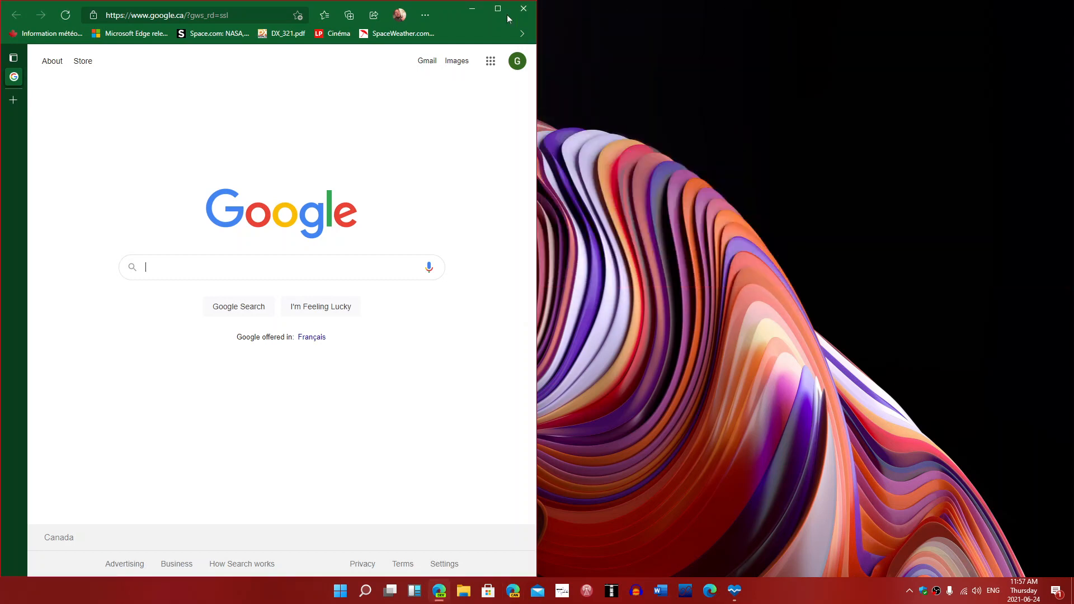
pyautogui.click(497, 8)
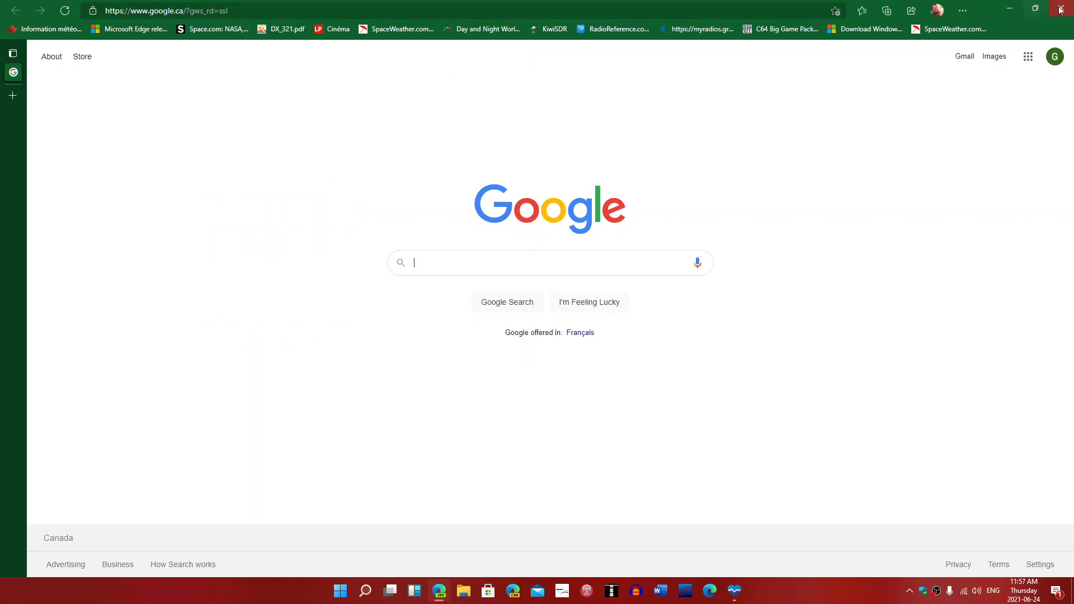
# Close the maximized Edge window, leaving the bare desktop.
pyautogui.click(1060, 11)
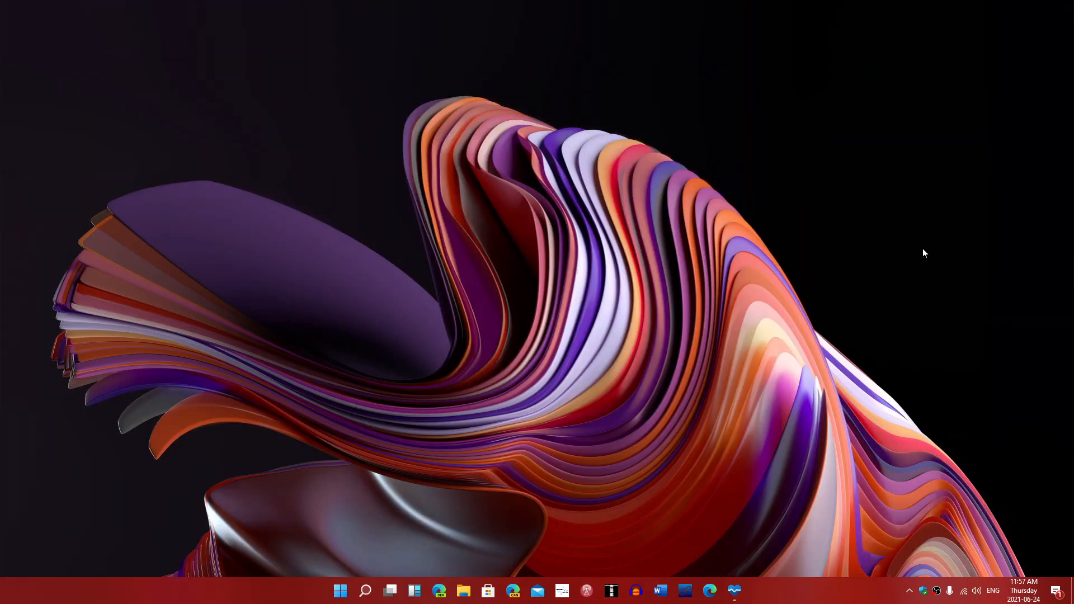
pyautogui.moveTo(995, 540)
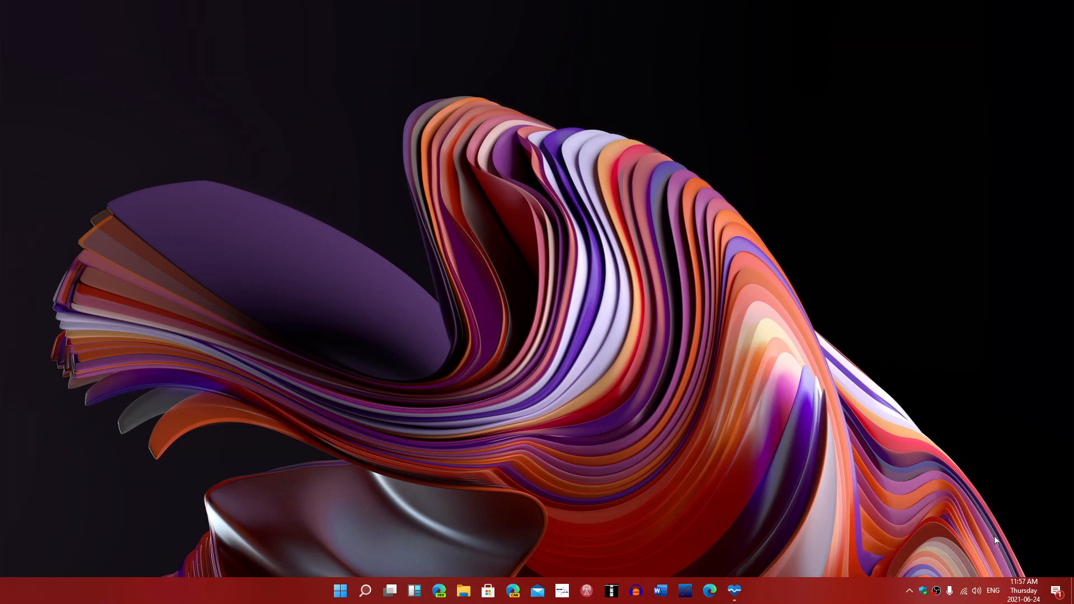
pyautogui.moveTo(749, 513)
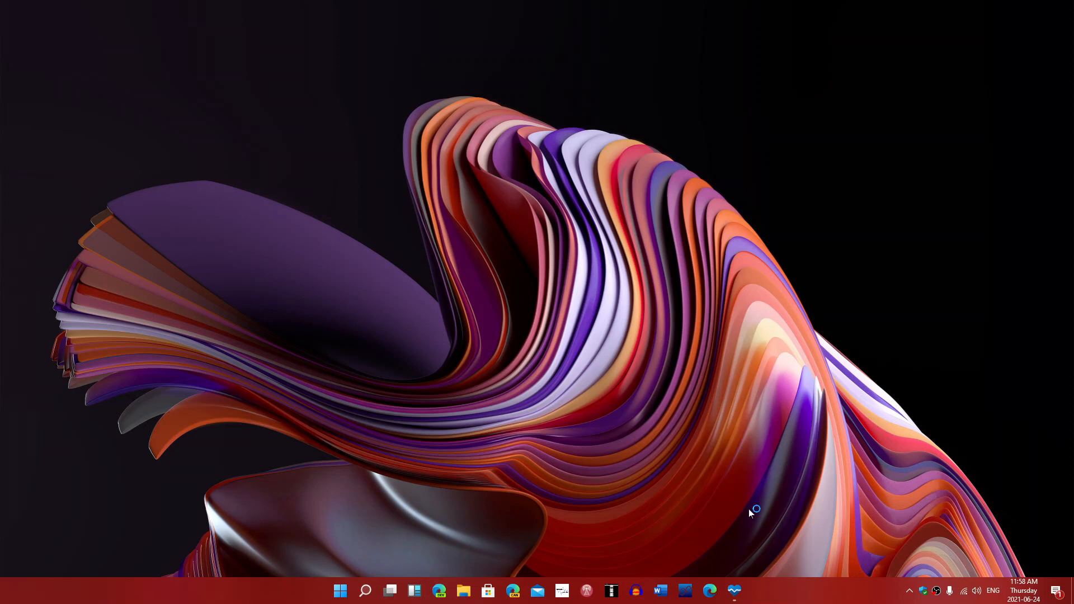
pyautogui.moveTo(750, 513)
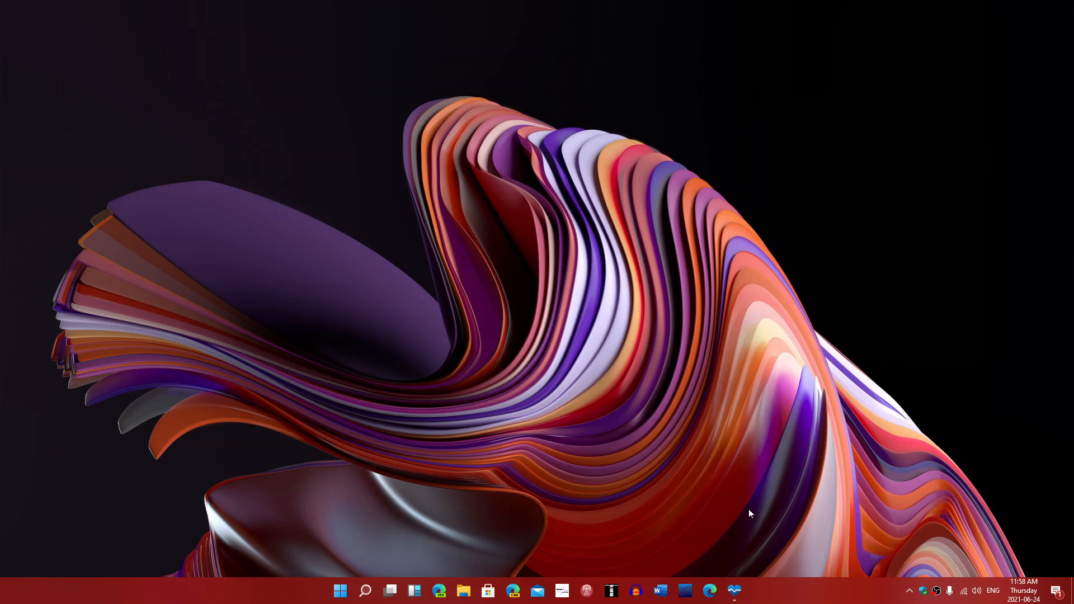
pyautogui.moveTo(773, 527)
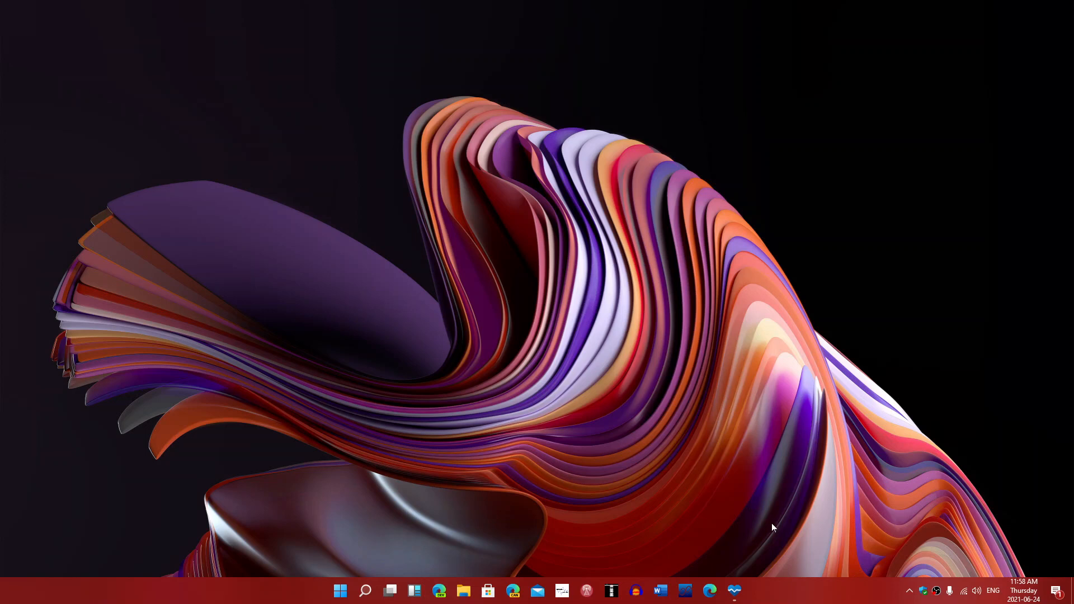
pyautogui.moveTo(491, 573)
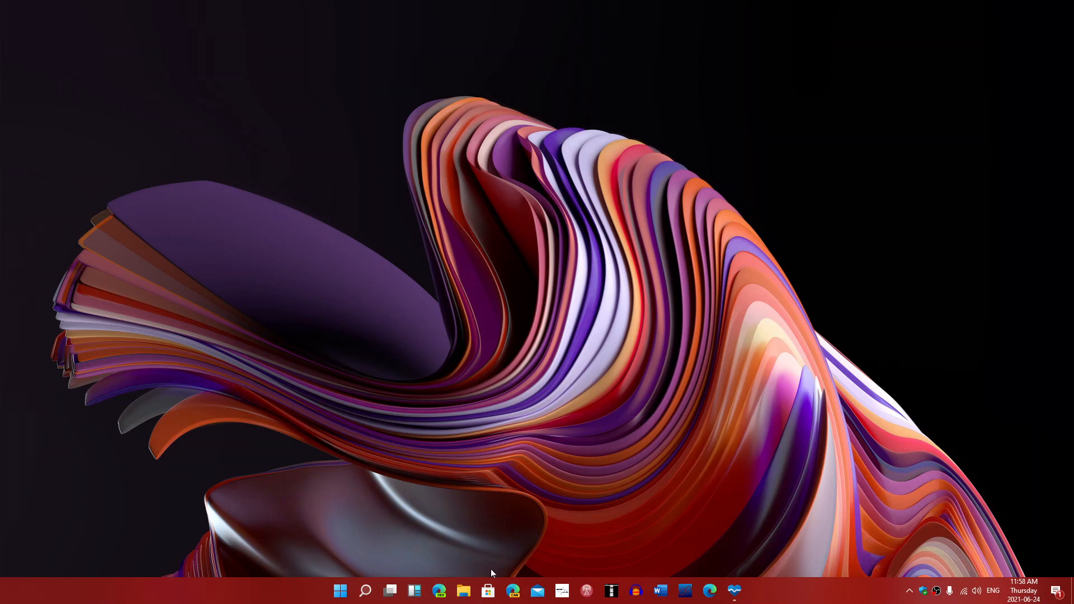
pyautogui.moveTo(573, 508)
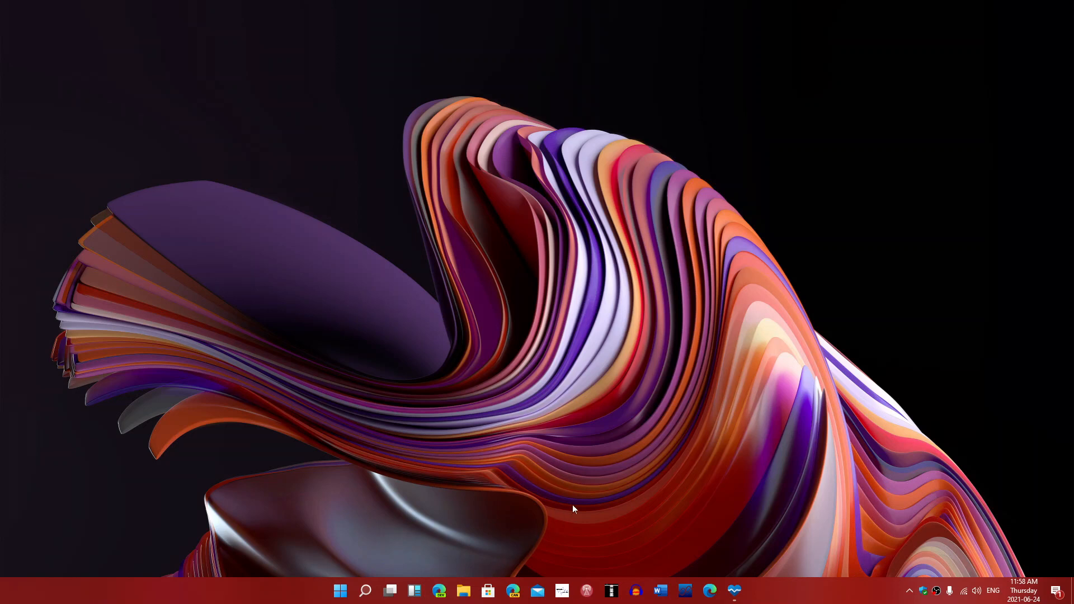